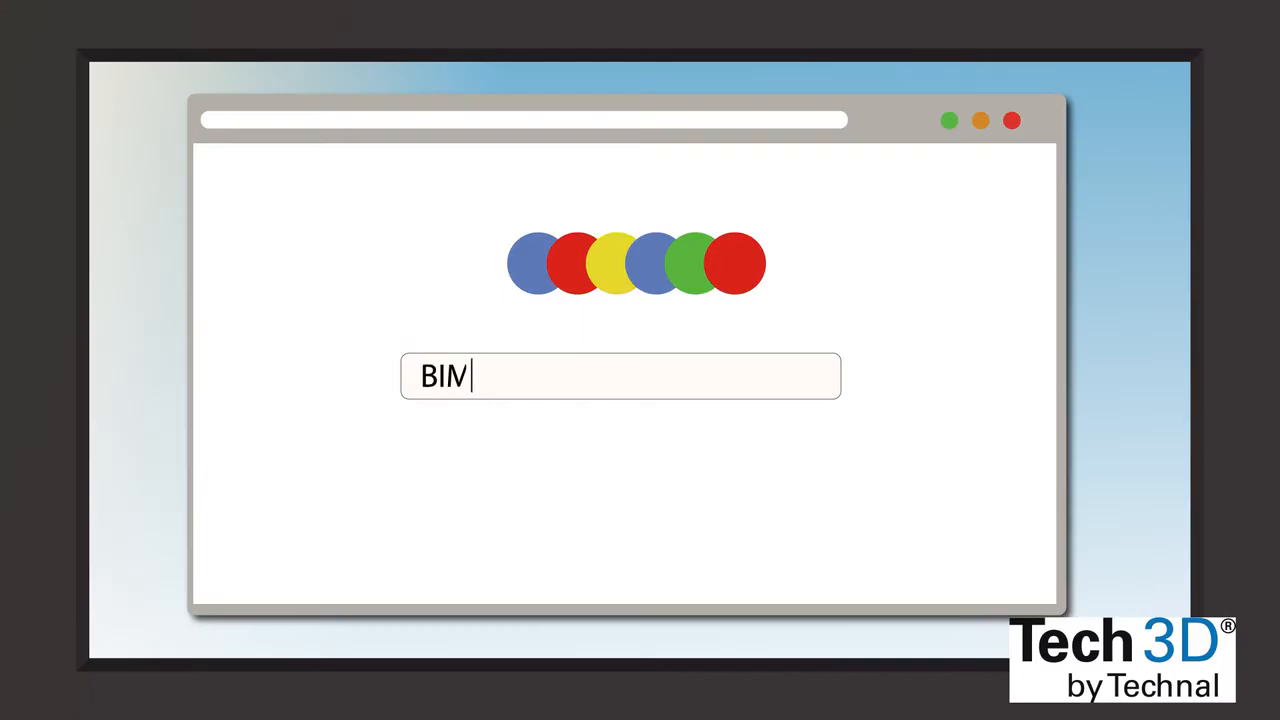
# - Search the web for 'BIM PLATFORM' in the illustrated browser
pyautogui.write('PLATFORM')
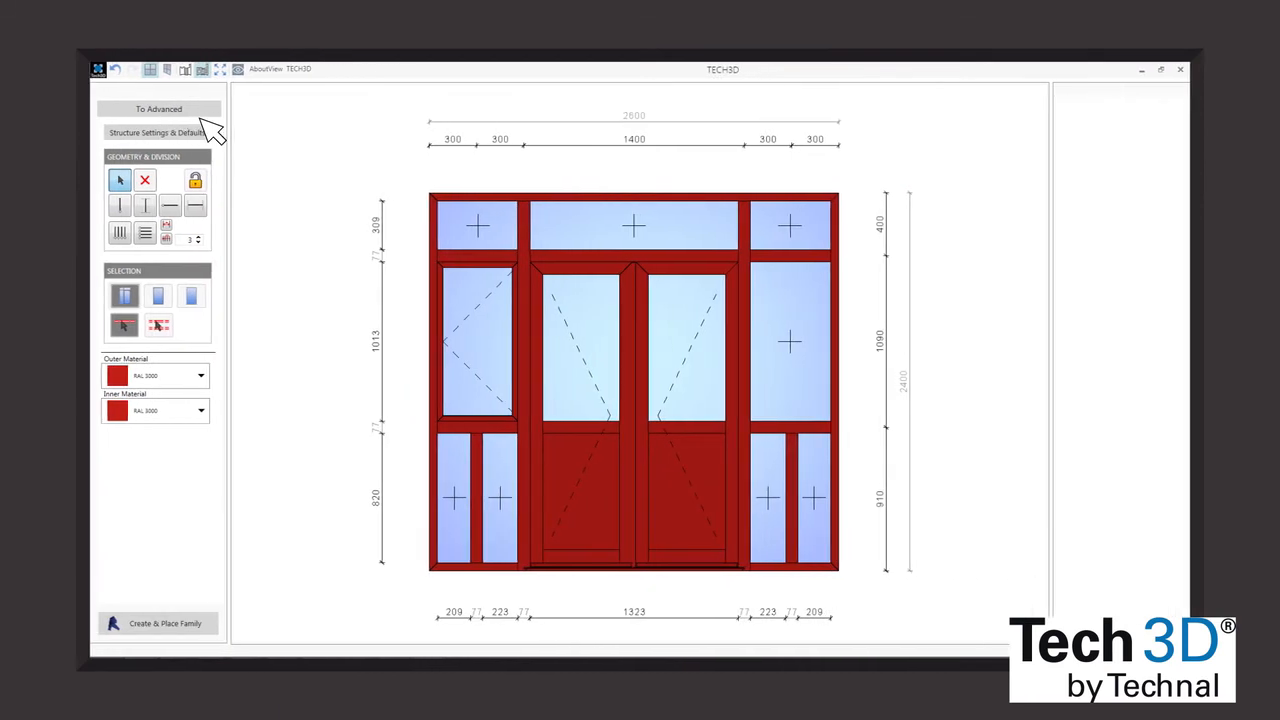
pyautogui.moveTo(370, 188)
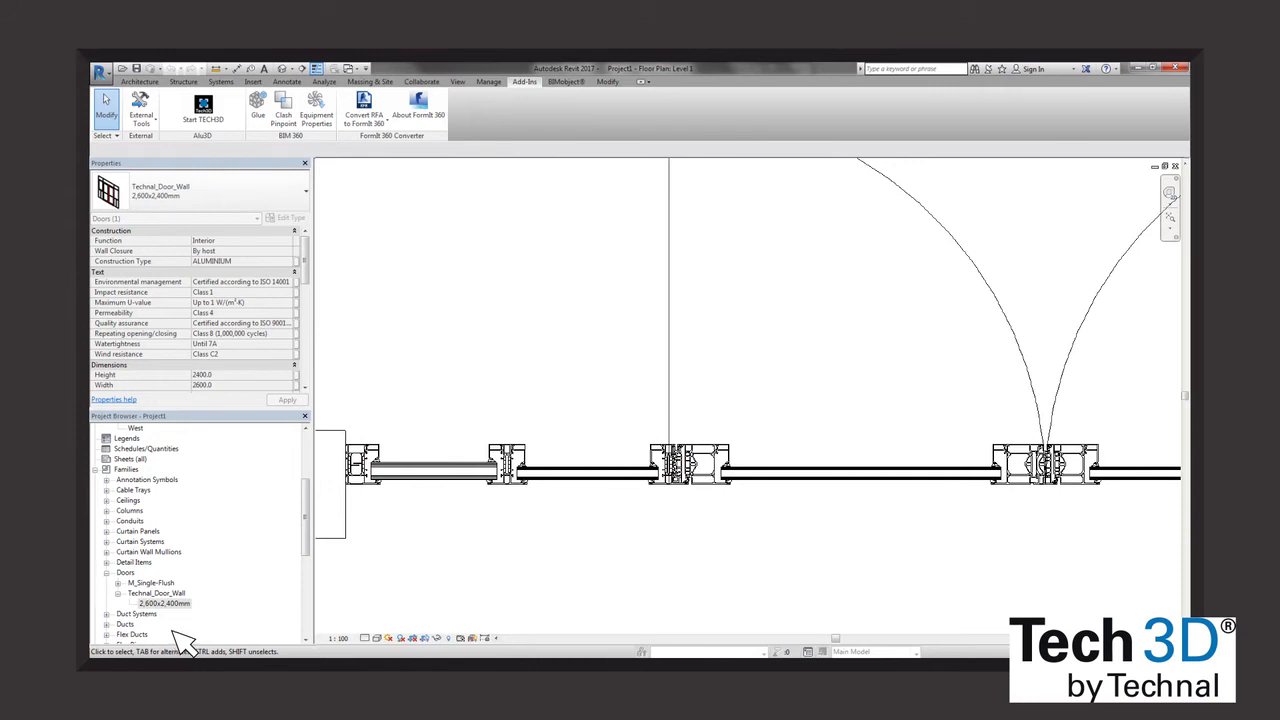
# - Review the Type Properties of the Technal_Door_Wall family via Edit Type
pyautogui.click(292, 216)
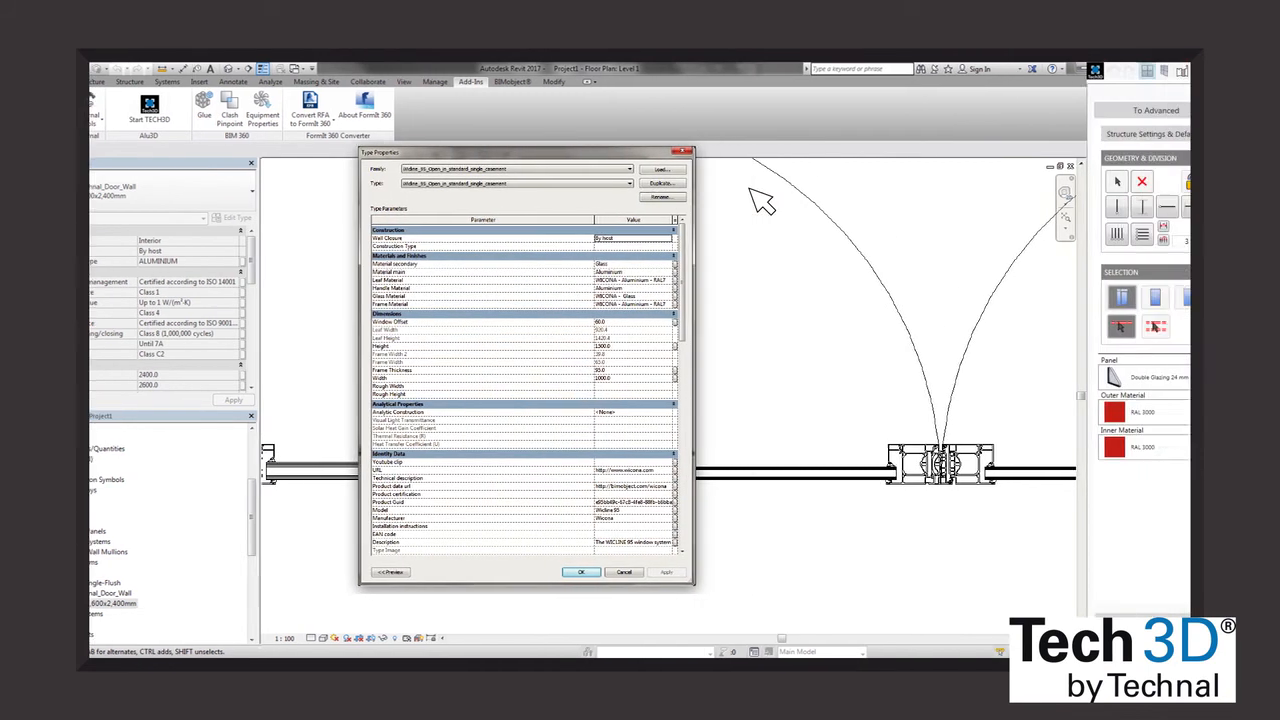
pyautogui.click(580, 572)
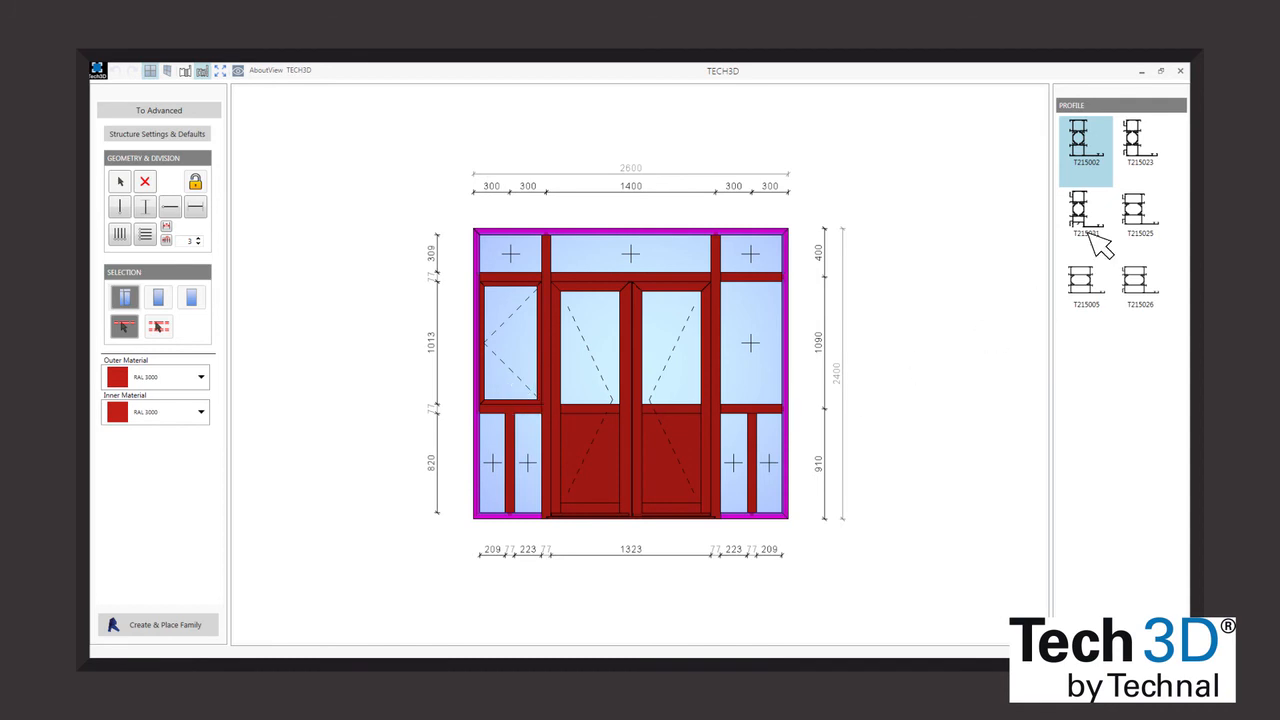
# - Assign a different aluminium profile to the door's outer frame in the Profile panel
pyautogui.click(156, 624)
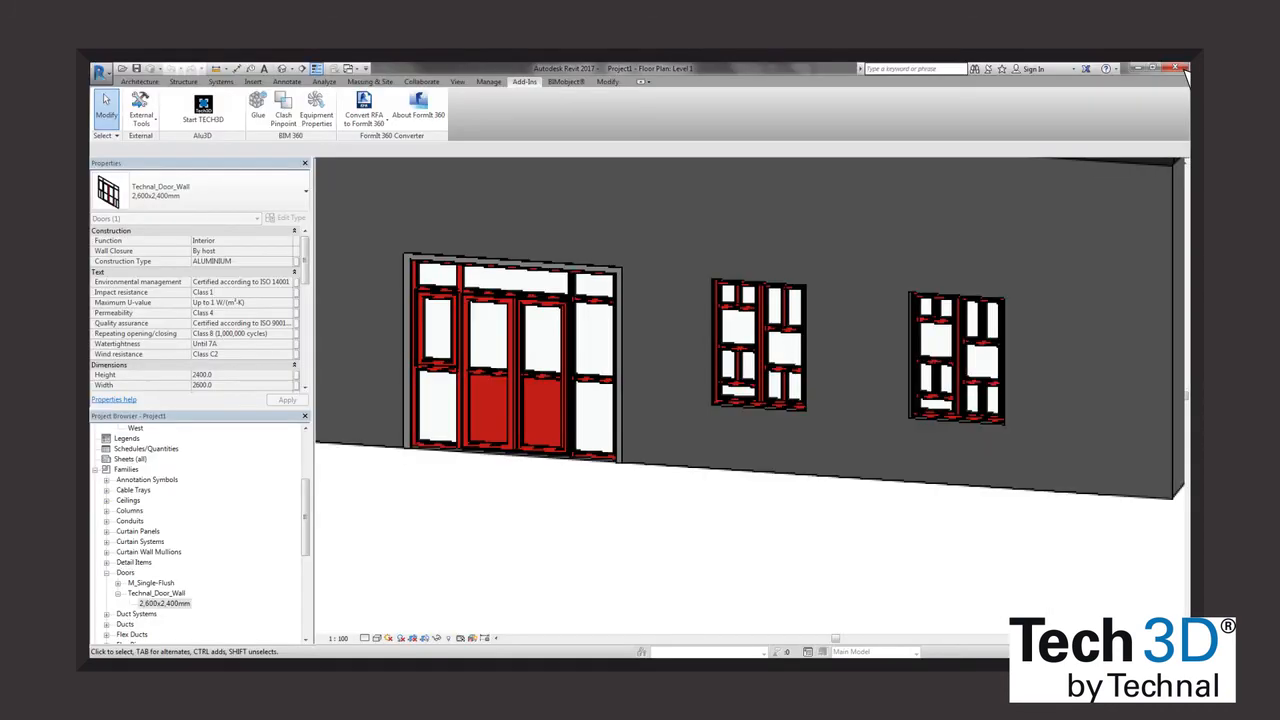